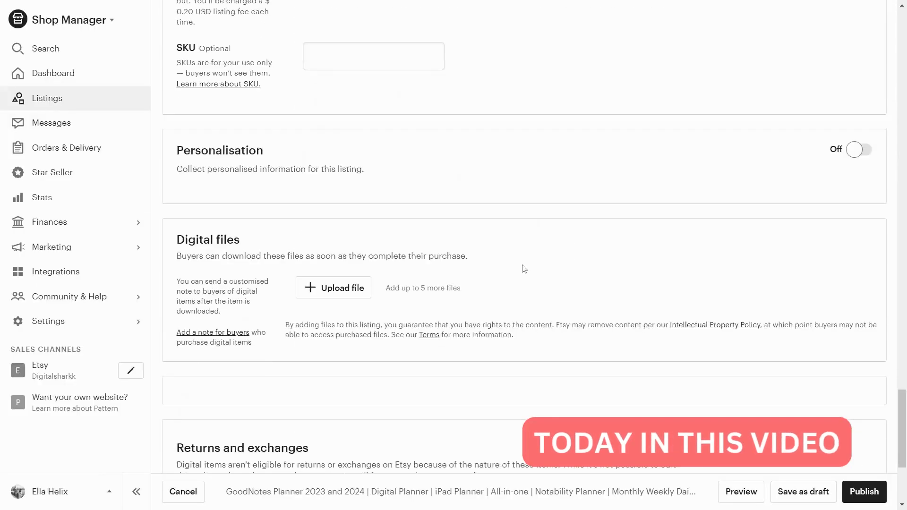
Switch to the Etsy tab showing digital product search results
{"action": "left_click", "coordinate": [333, 287]}
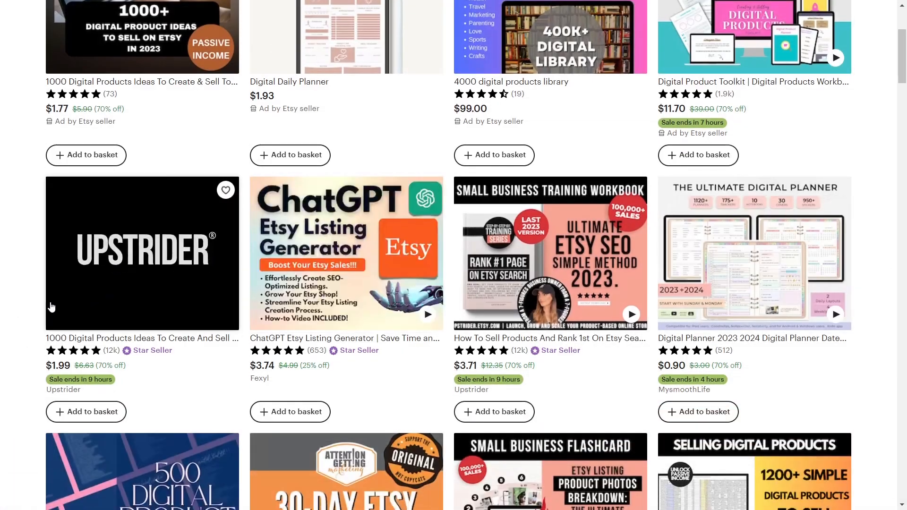
Browse the results and view the HappyDownloads Digital Planner 2023 2024 bundle listing and its first photo
{"action": "scroll", "scroll_direction": "down", "scroll_amount": 3}
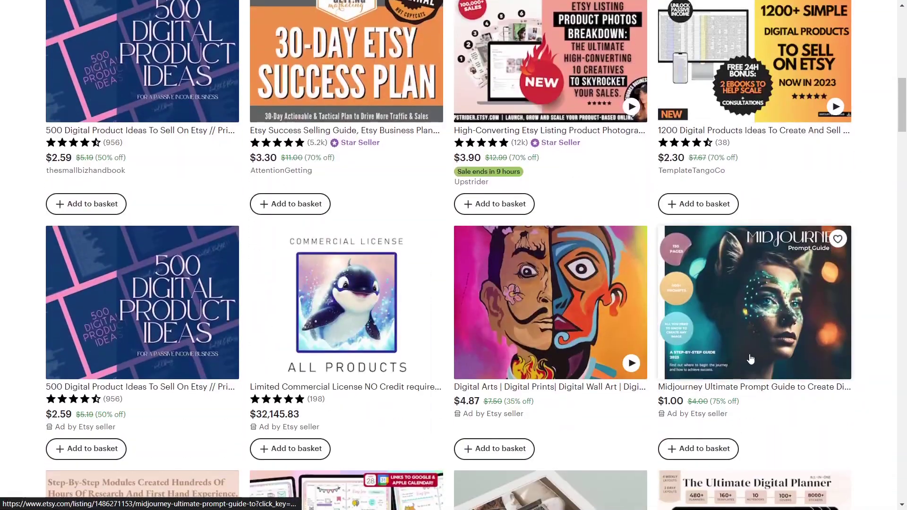
{"action": "scroll", "scroll_direction": "down", "scroll_amount": 3}
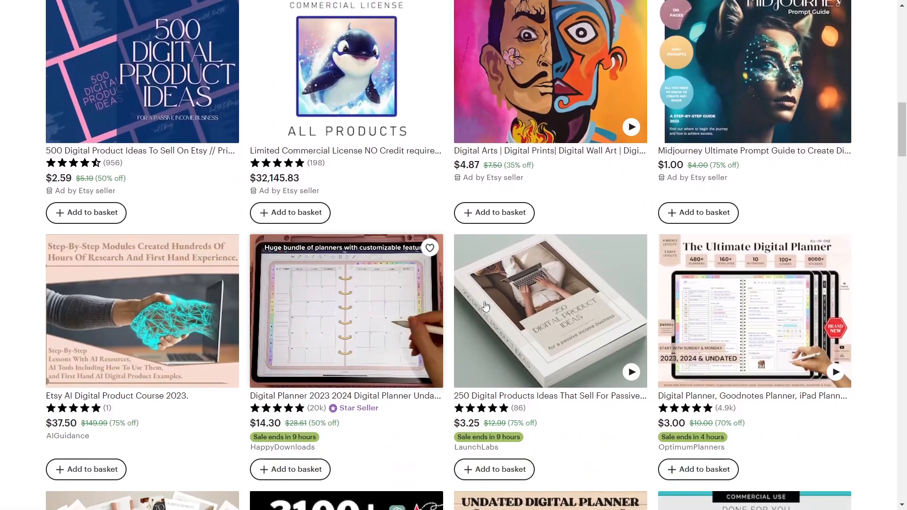
{"action": "scroll", "scroll_direction": "down", "scroll_amount": 3}
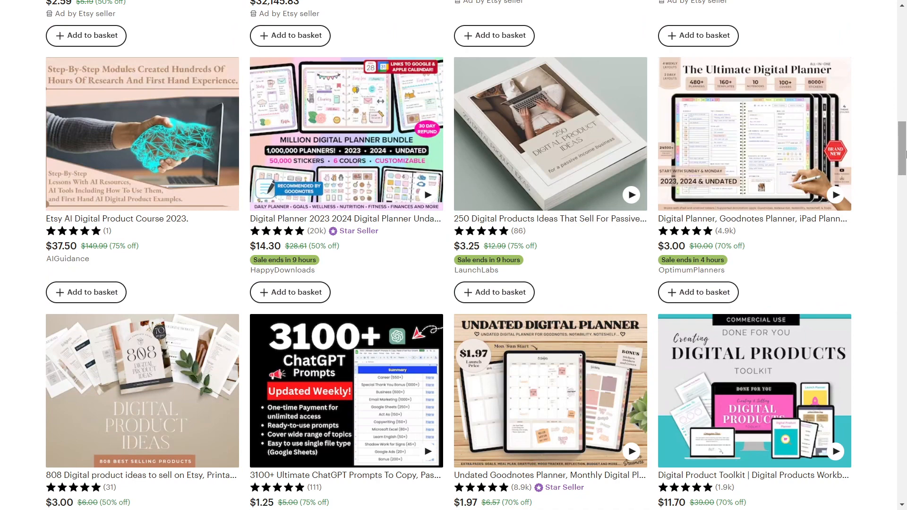
{"action": "mouse_move", "coordinate": [346, 134]}
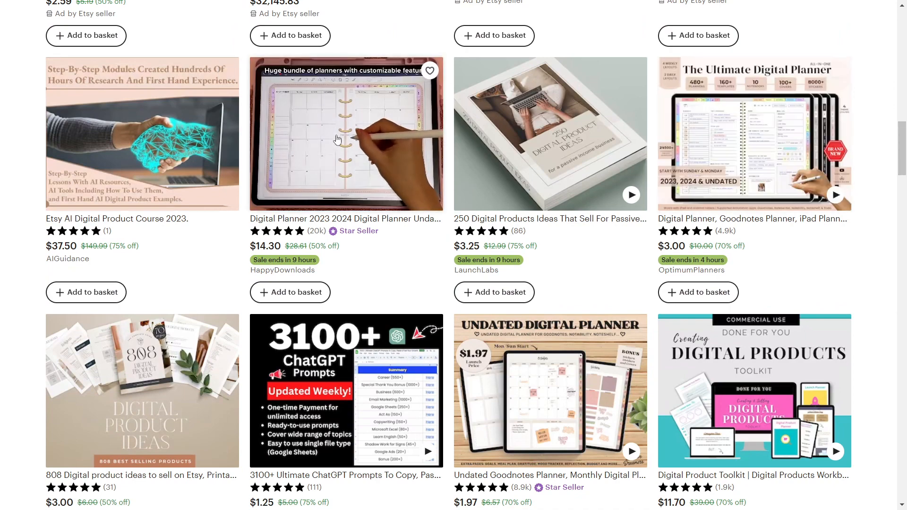
{"action": "mouse_move", "coordinate": [508, 421]}
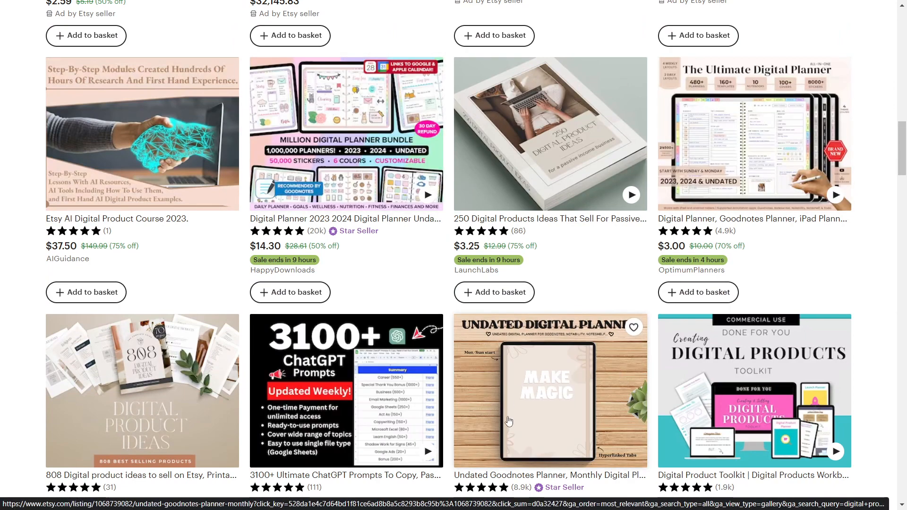
{"action": "left_click", "coordinate": [346, 133]}
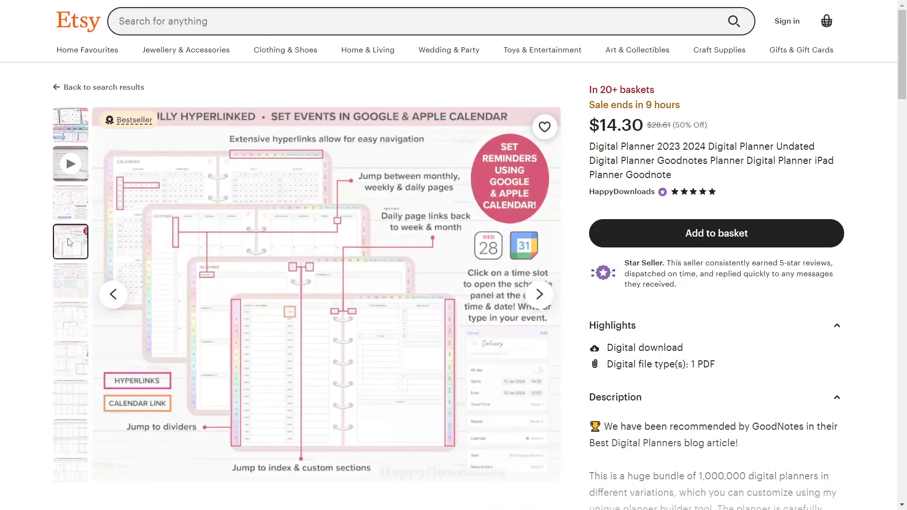
{"action": "left_click", "coordinate": [70, 125]}
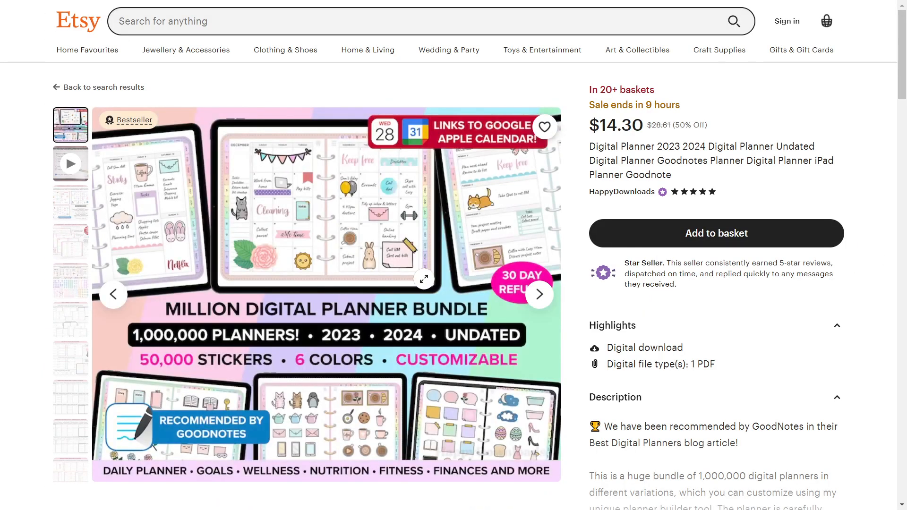
{"action": "scroll", "scroll_direction": "down", "scroll_amount": 3}
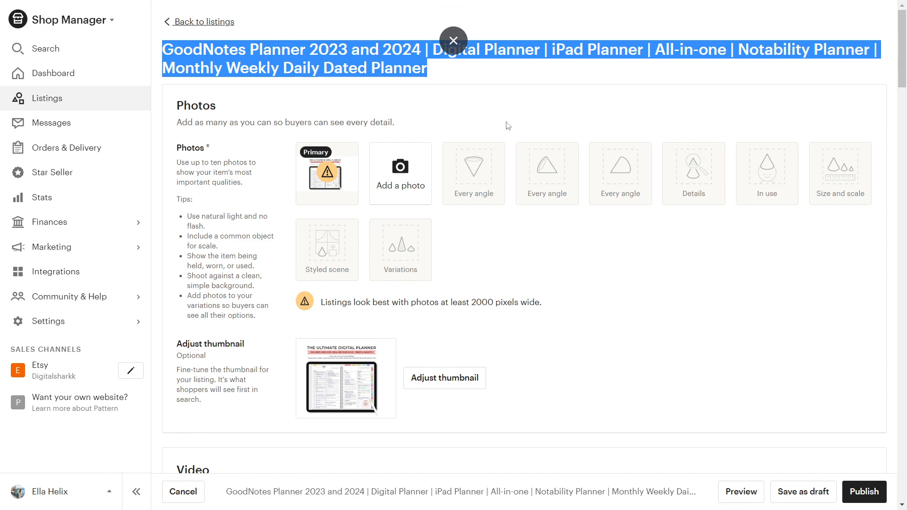
{"action": "scroll", "scroll_direction": "down", "scroll_amount": 3}
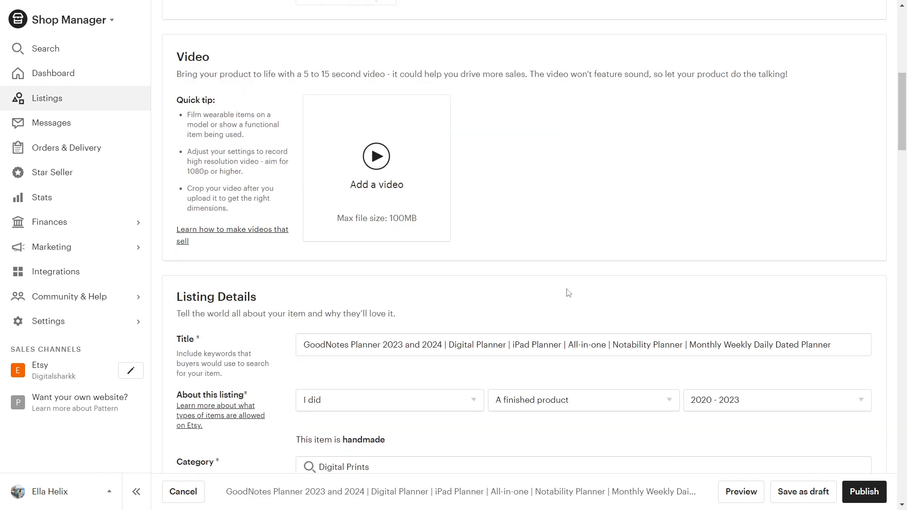
{"action": "scroll", "scroll_direction": "down", "scroll_amount": 3}
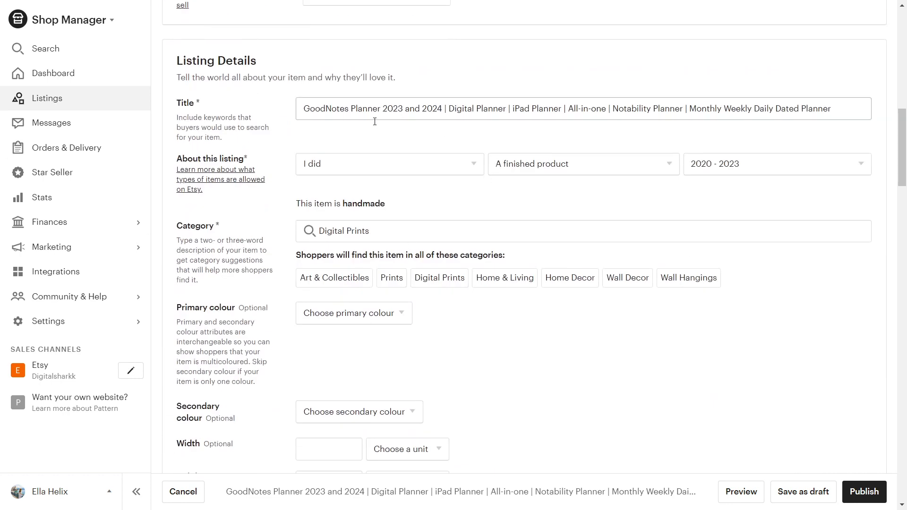
{"action": "scroll", "scroll_direction": "down", "scroll_amount": 3}
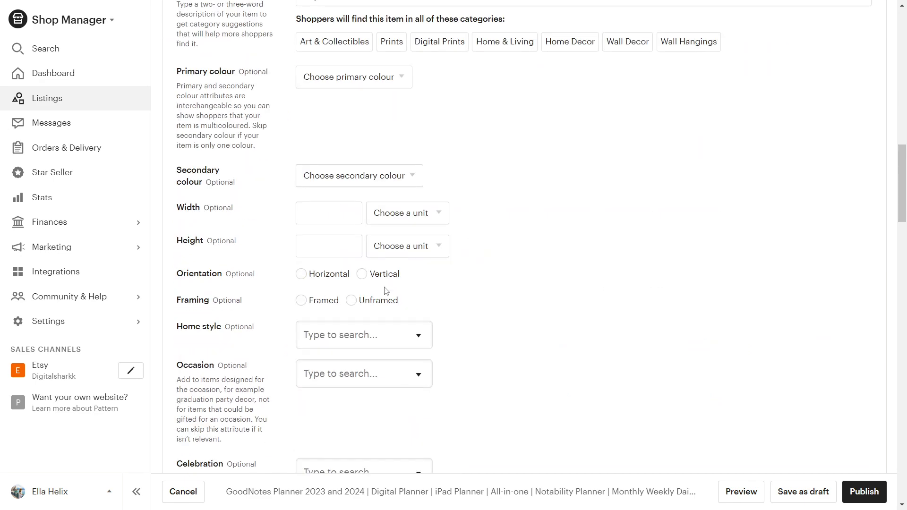
{"action": "scroll", "scroll_direction": "up", "scroll_amount": 3}
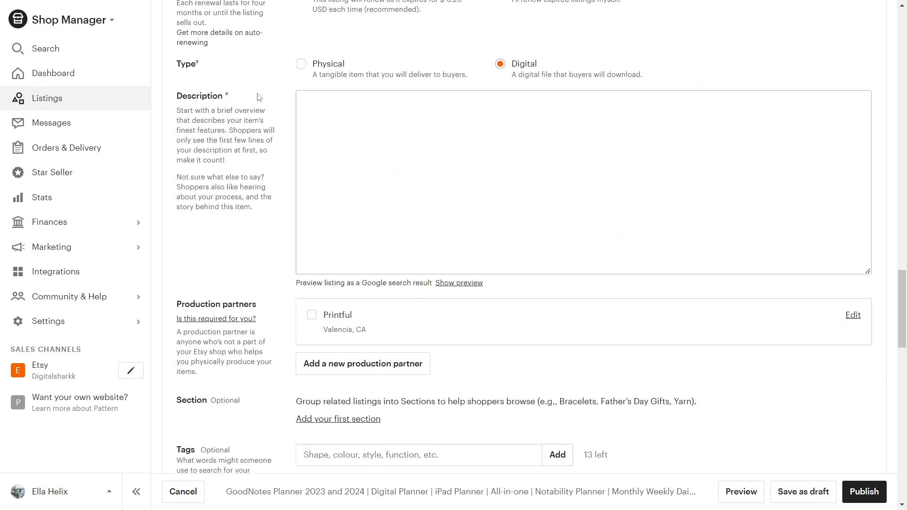
{"action": "left_click", "coordinate": [482, 116]}
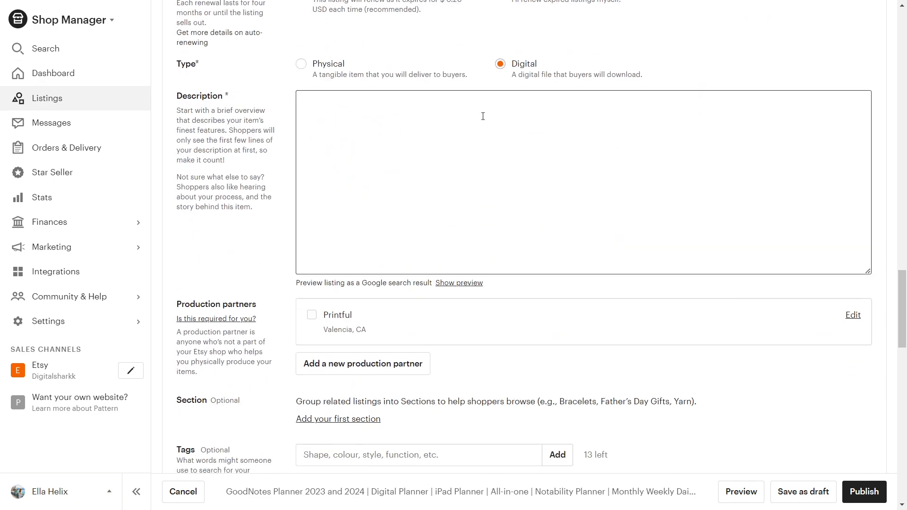
{"action": "left_click", "coordinate": [482, 116]}
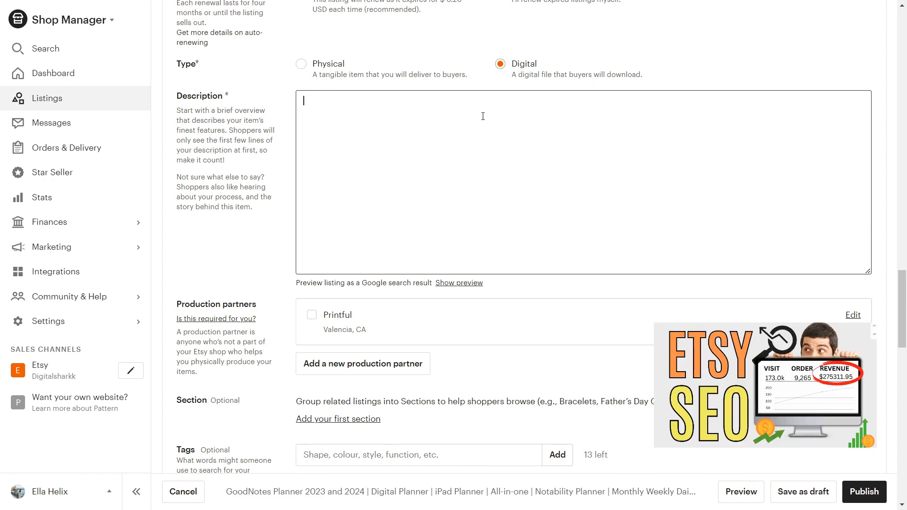
{"action": "scroll", "scroll_direction": "down", "scroll_amount": 3}
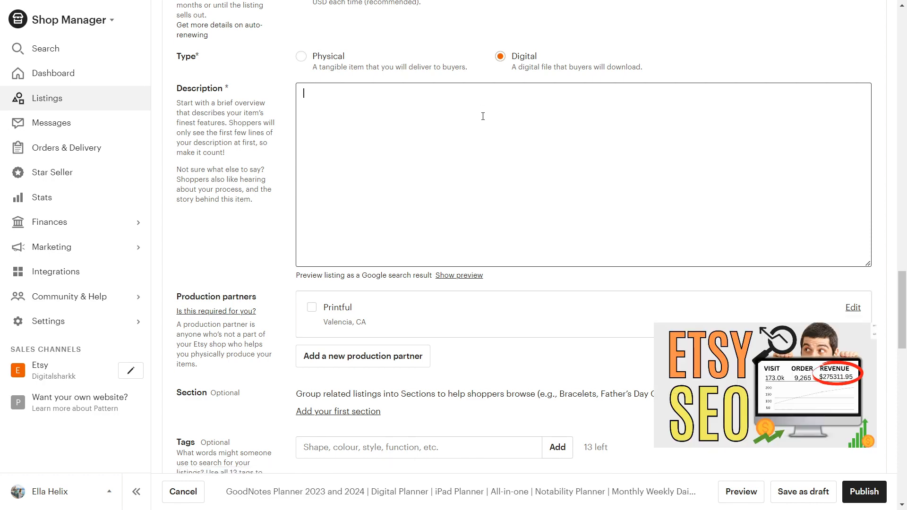
{"action": "scroll", "scroll_direction": "down", "scroll_amount": 3}
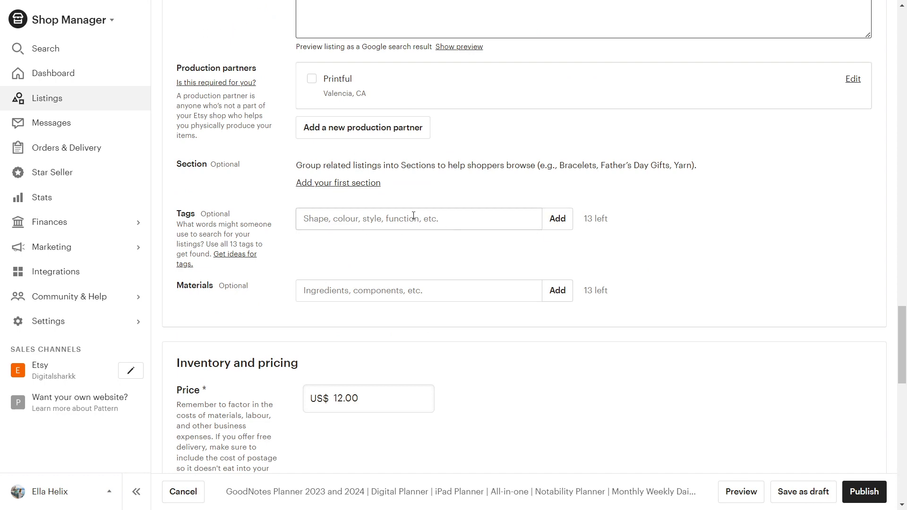
{"action": "mouse_move", "coordinate": [462, 218]}
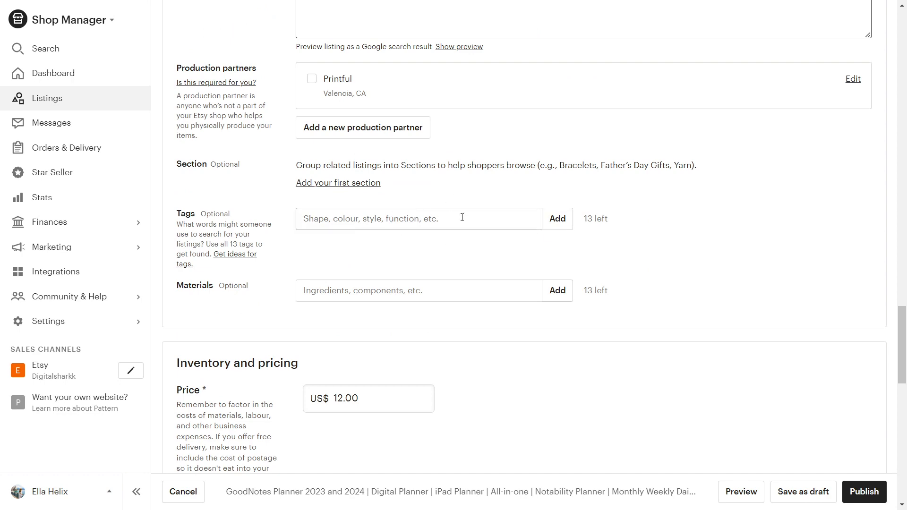
{"action": "scroll", "scroll_direction": "down", "scroll_amount": 3}
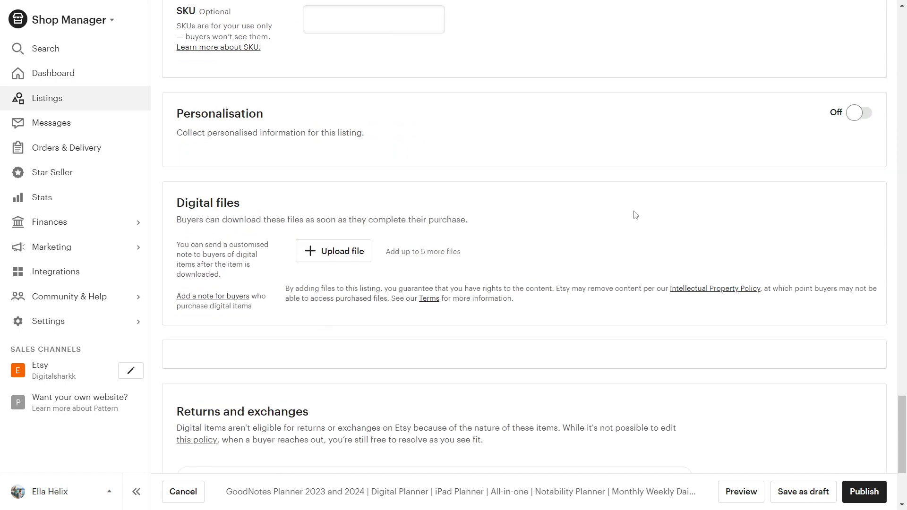
{"action": "scroll", "scroll_direction": "down", "scroll_amount": 3}
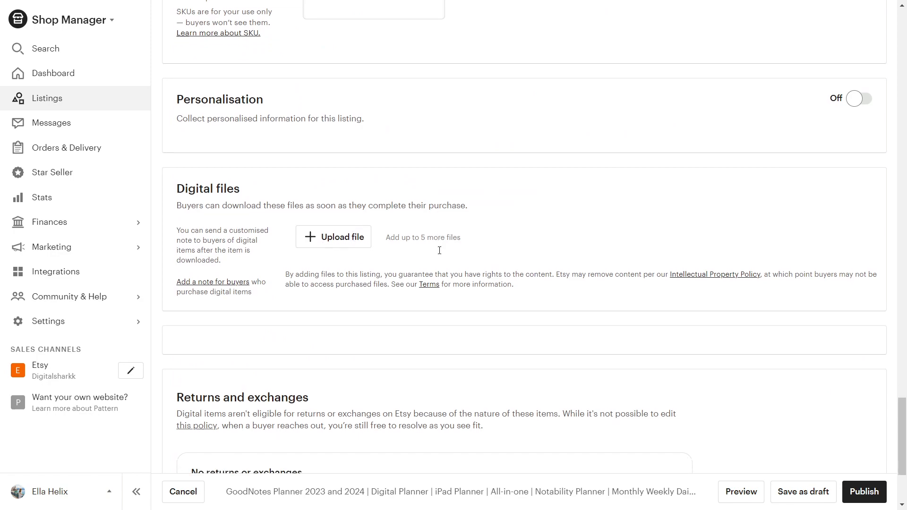
{"action": "scroll", "scroll_direction": "up", "scroll_amount": 3}
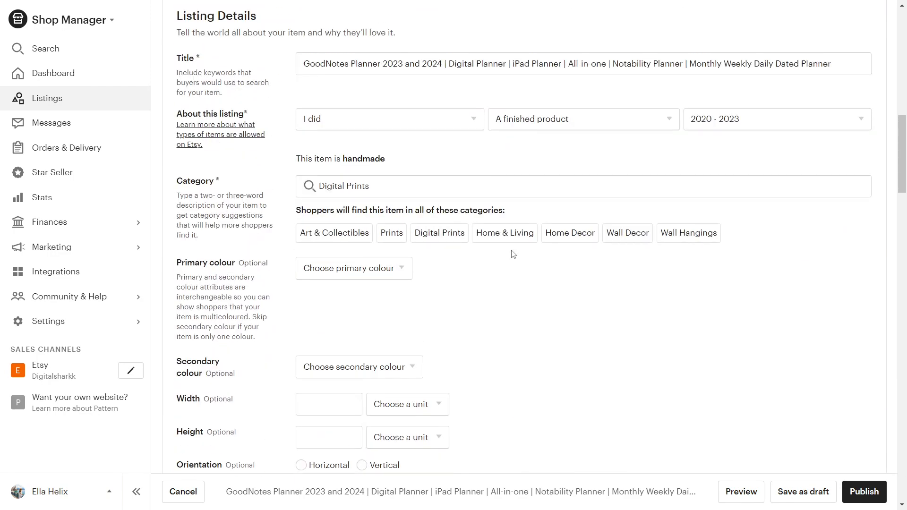
Keep 2020 - 2023 as the making date and move down to the Digital files section
{"action": "left_click", "coordinate": [775, 119]}
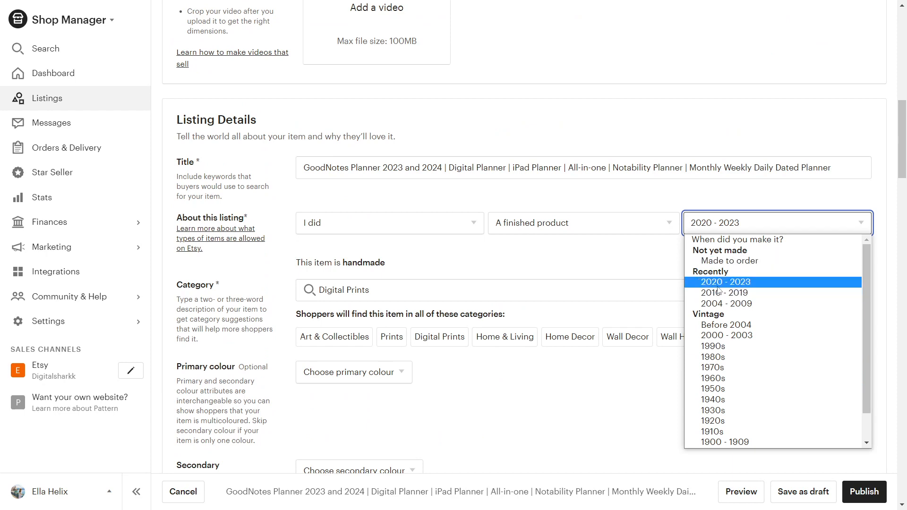
{"action": "left_click", "coordinate": [724, 281]}
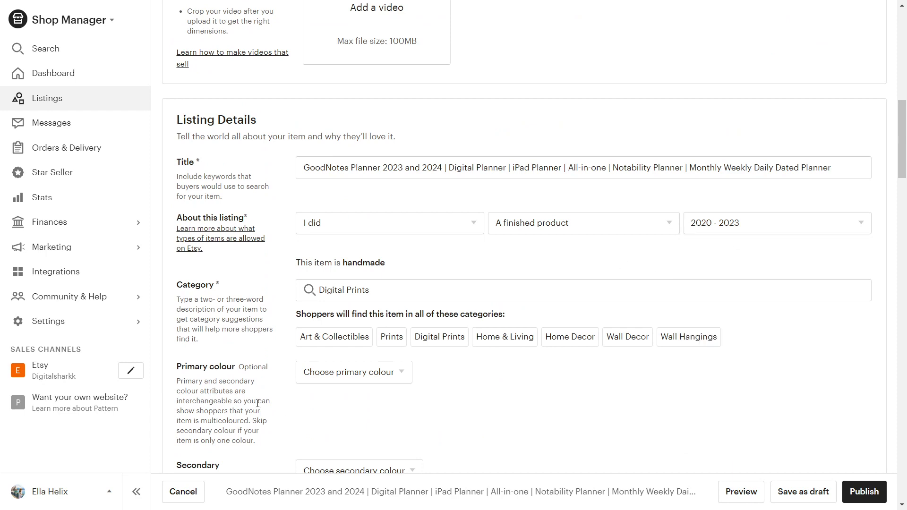
{"action": "scroll", "scroll_direction": "down", "scroll_amount": 3}
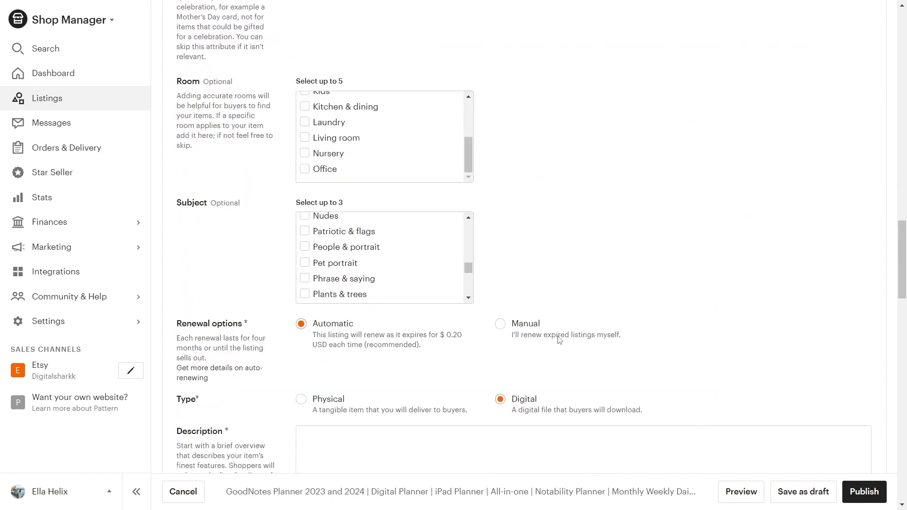
{"action": "scroll", "scroll_direction": "down", "scroll_amount": 3}
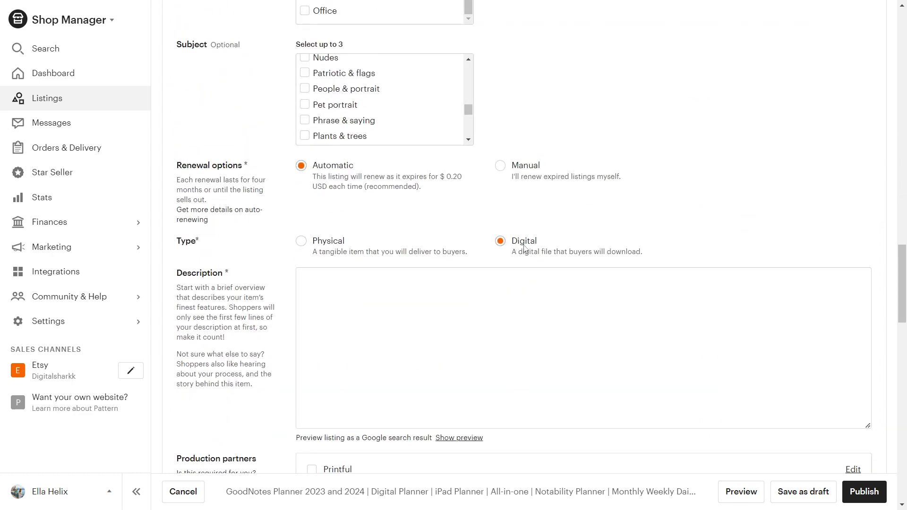
{"action": "mouse_move", "coordinate": [526, 264]}
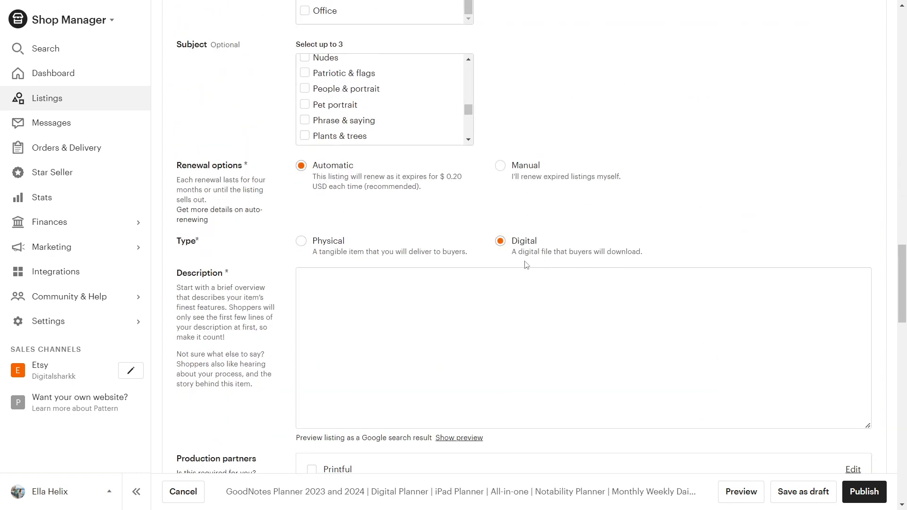
{"action": "scroll", "scroll_direction": "down", "scroll_amount": 3}
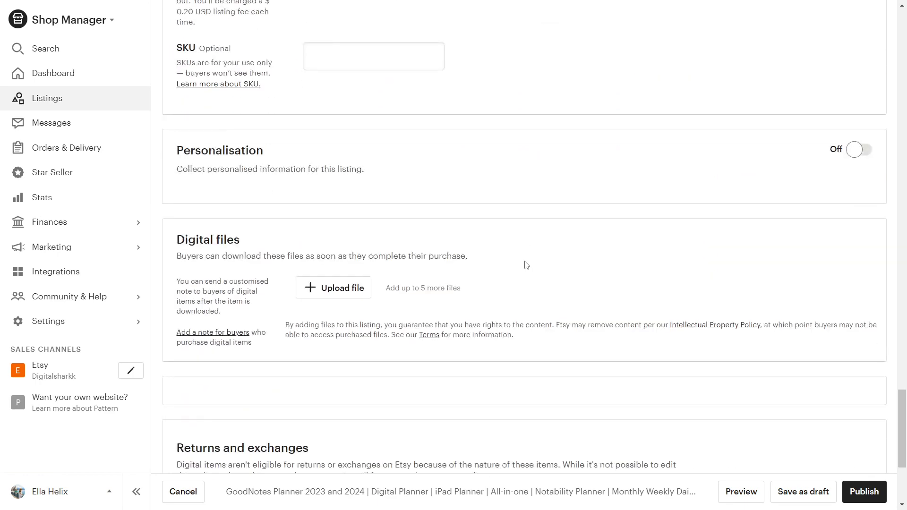
Attempt to upload the Digital planner file and dismiss the 20 MB size limit error
{"action": "left_click", "coordinate": [333, 287]}
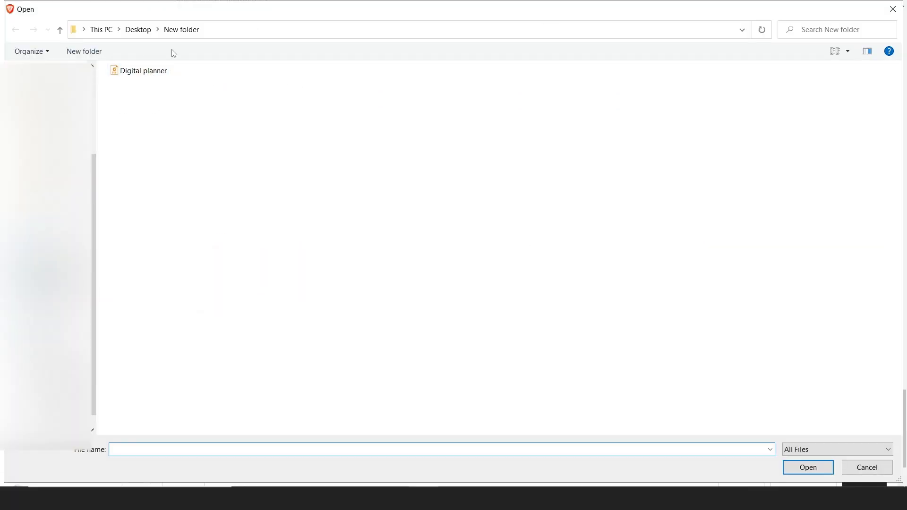
{"action": "left_click", "coordinate": [805, 468]}
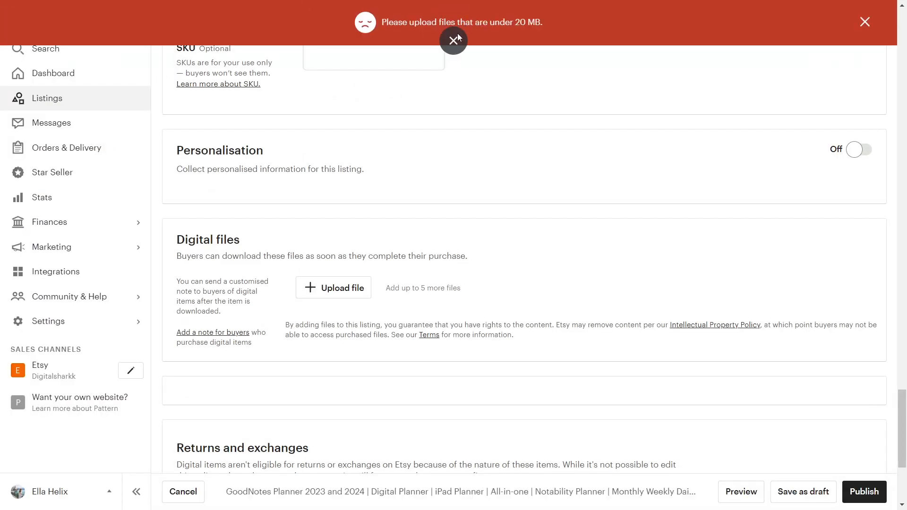
{"action": "left_click", "coordinate": [334, 287]}
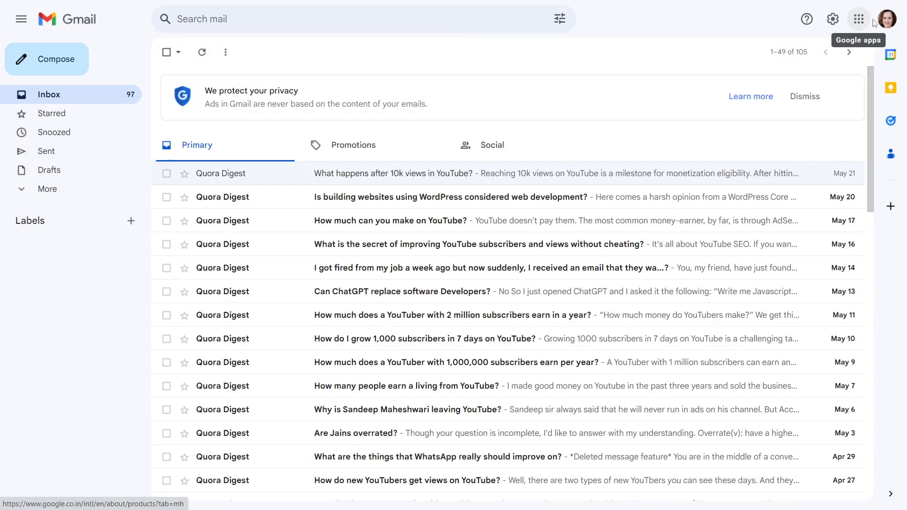
Go from Gmail to Google Drive via the Google apps menu
{"action": "left_click", "coordinate": [858, 19]}
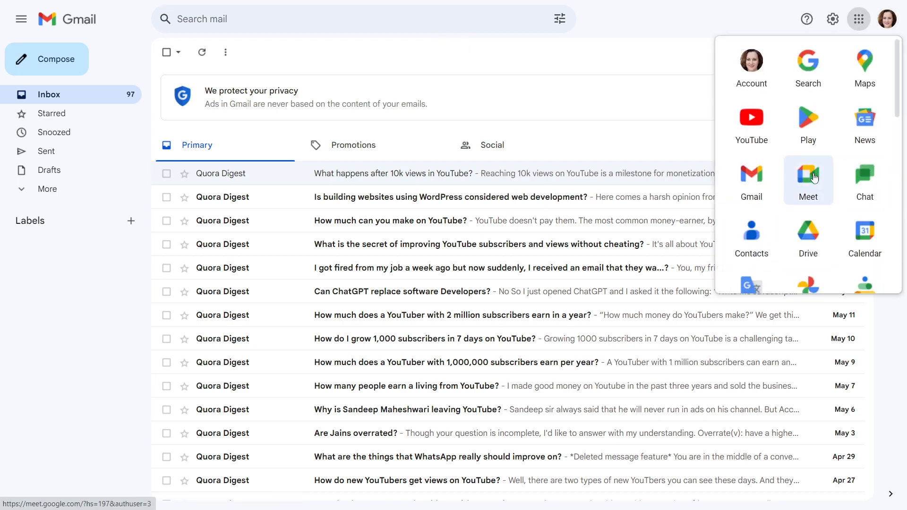
{"action": "left_click", "coordinate": [807, 237]}
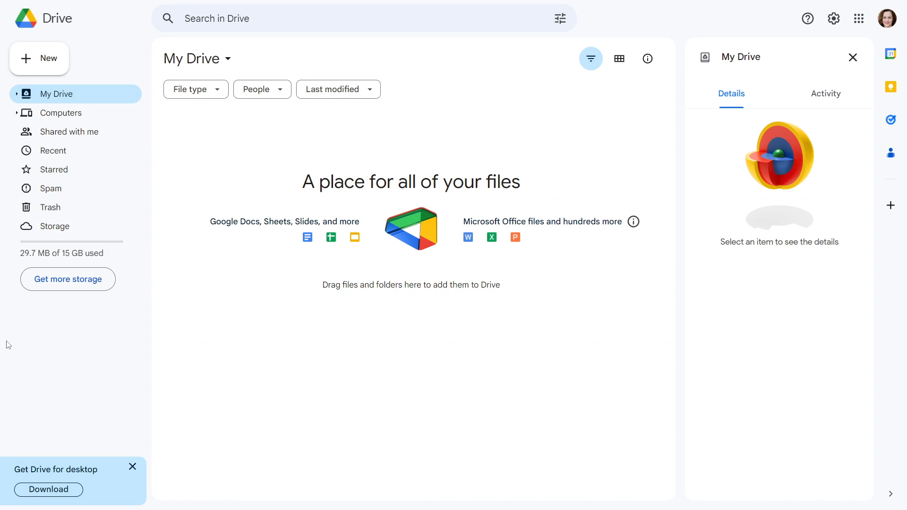
{"action": "mouse_move", "coordinate": [64, 256]}
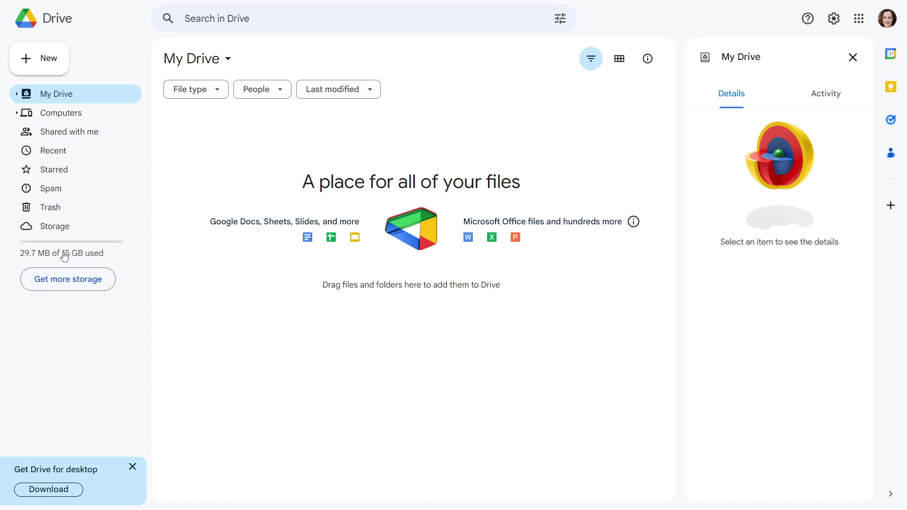
{"action": "mouse_move", "coordinate": [71, 259]}
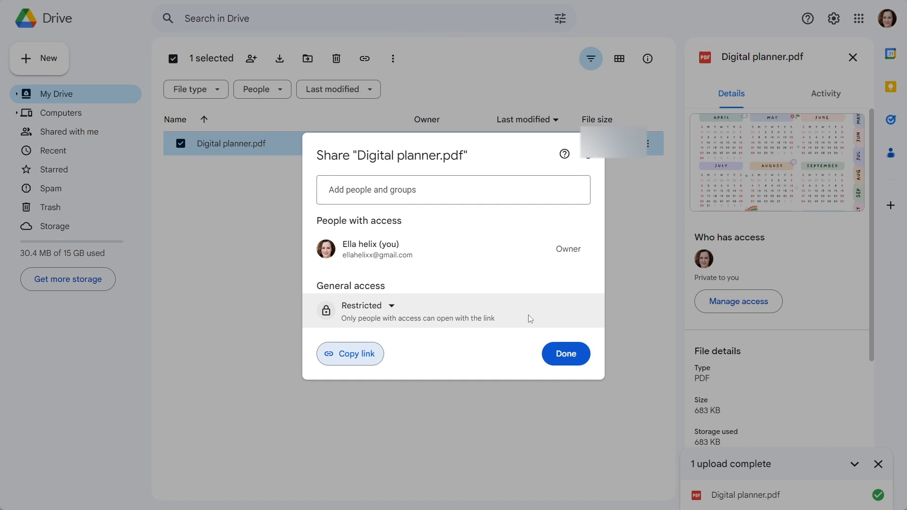
{"action": "mouse_move", "coordinate": [396, 303]}
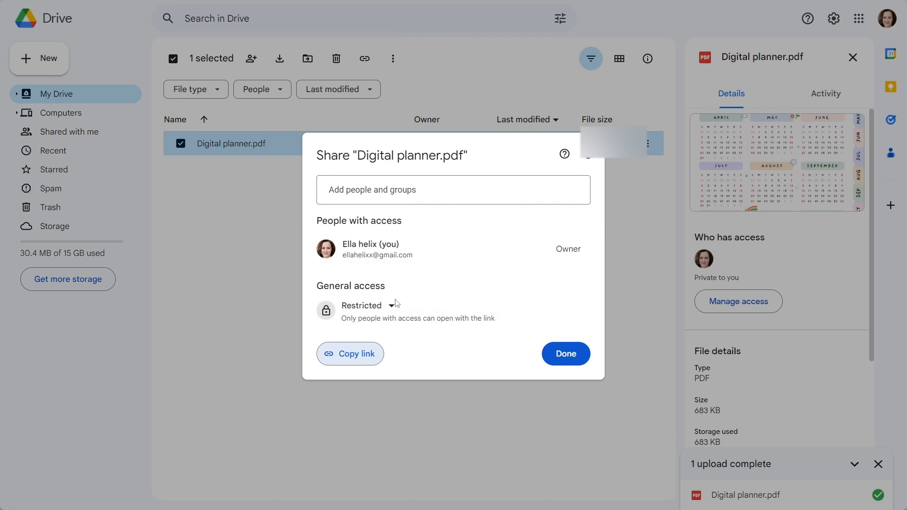
Share Digital planner.pdf with anyone with the link as viewer and copy the link
{"action": "left_click", "coordinate": [367, 305]}
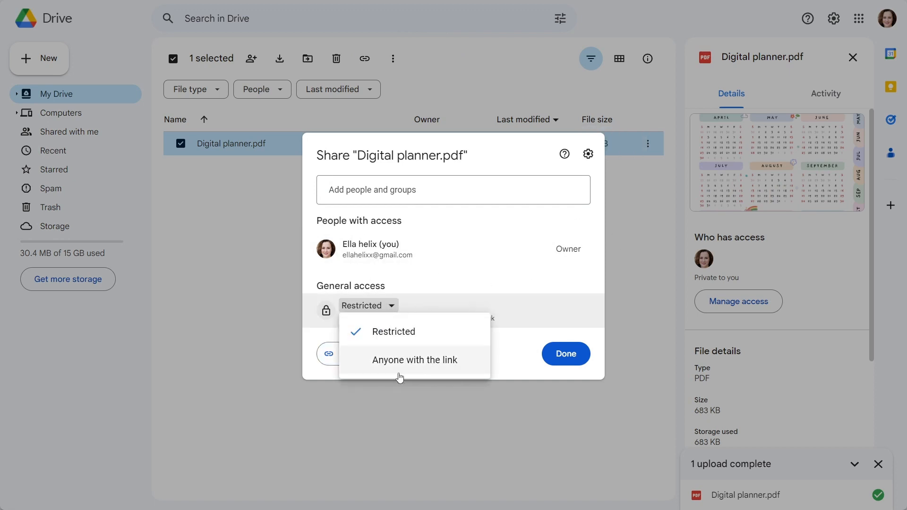
{"action": "mouse_move", "coordinate": [422, 367]}
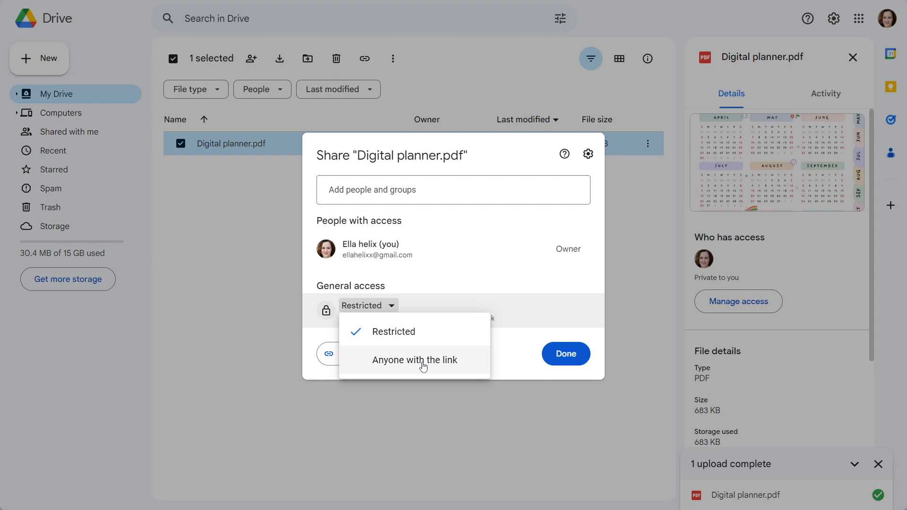
{"action": "left_click", "coordinate": [415, 360]}
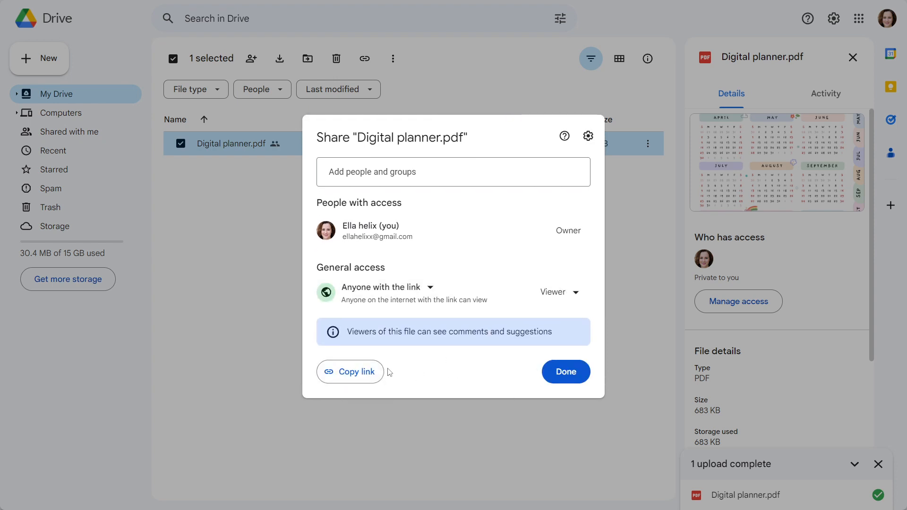
{"action": "left_click", "coordinate": [350, 371]}
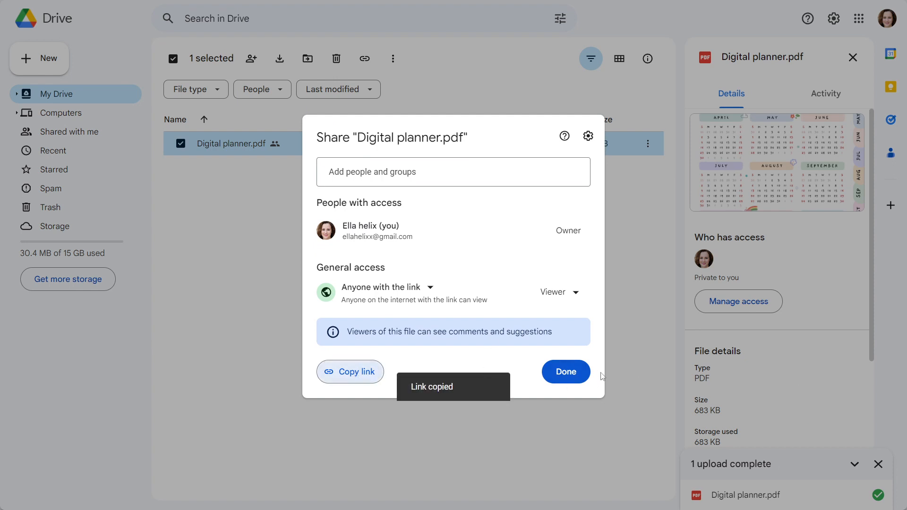
{"action": "left_click", "coordinate": [565, 372]}
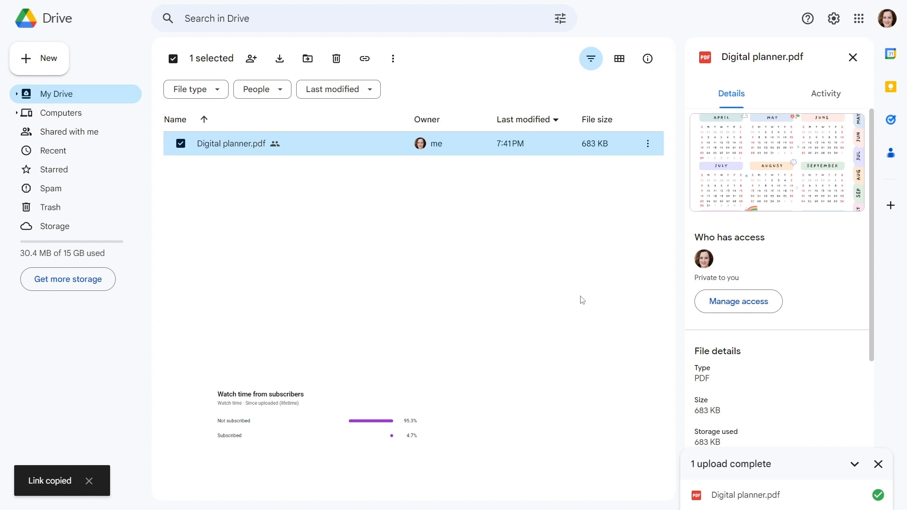
{"action": "mouse_move", "coordinate": [510, 94]}
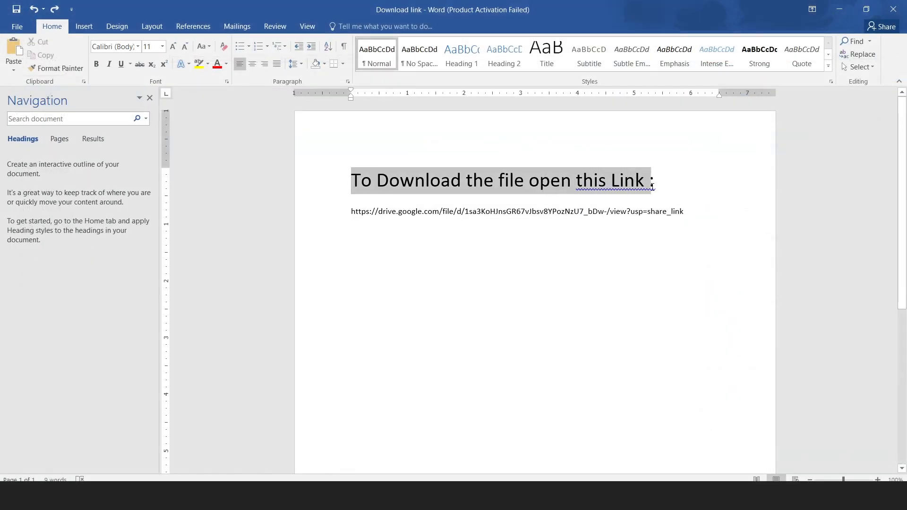
Save the Download link document holding the heading and Drive link
{"action": "left_click", "coordinate": [445, 210]}
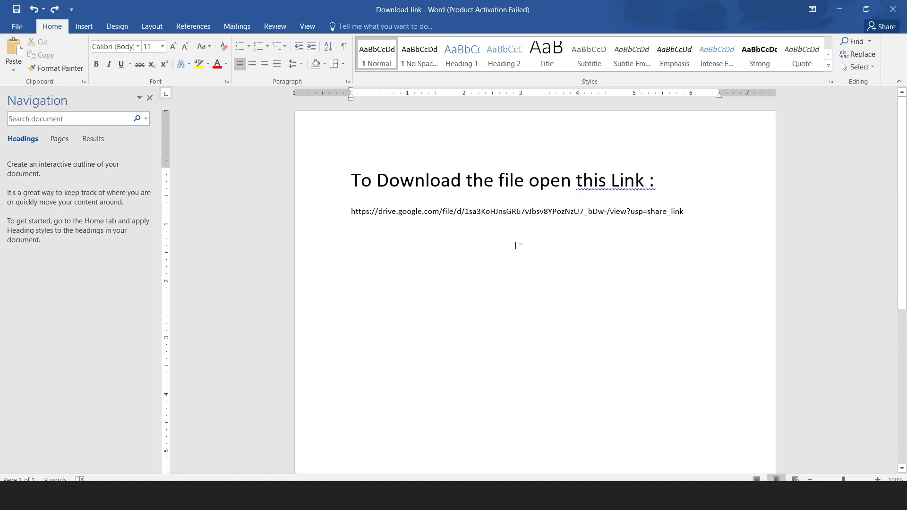
{"action": "left_click", "coordinate": [17, 26]}
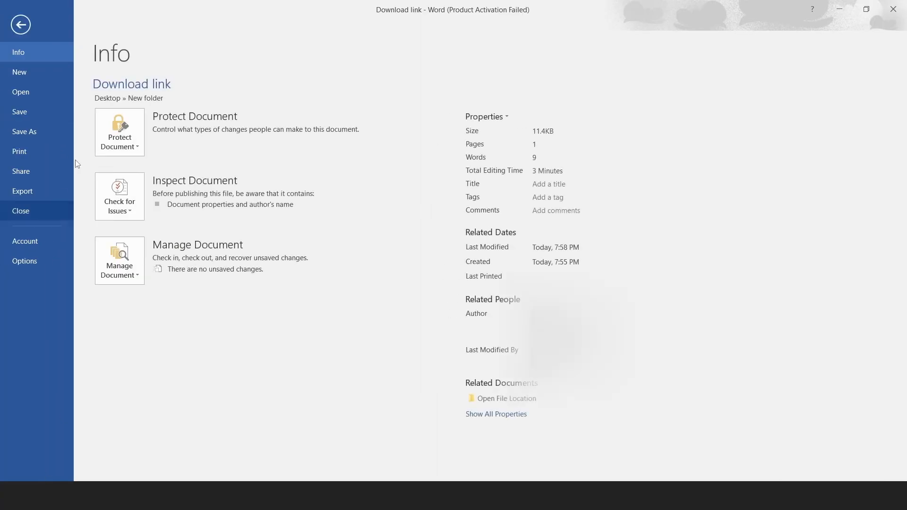
{"action": "mouse_move", "coordinate": [8, 62]}
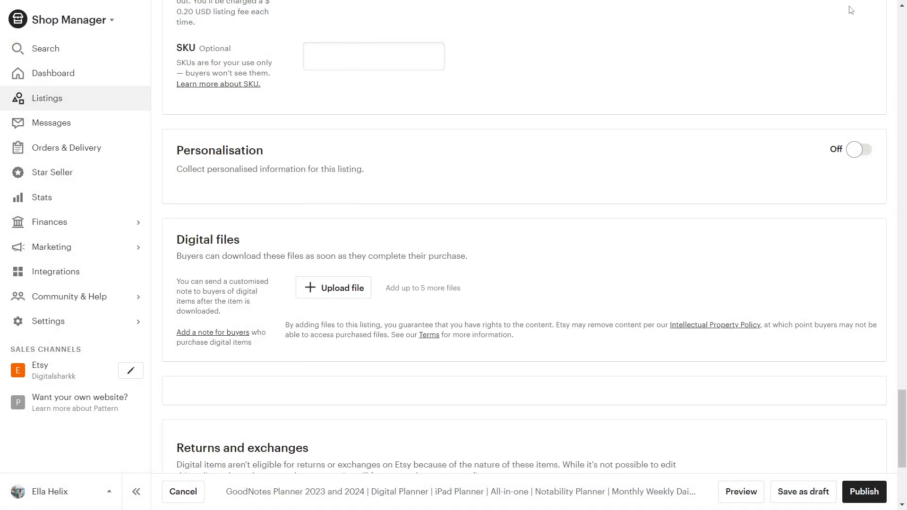
Upload the Download link Word document under the listing's Digital files
{"action": "left_click", "coordinate": [334, 287]}
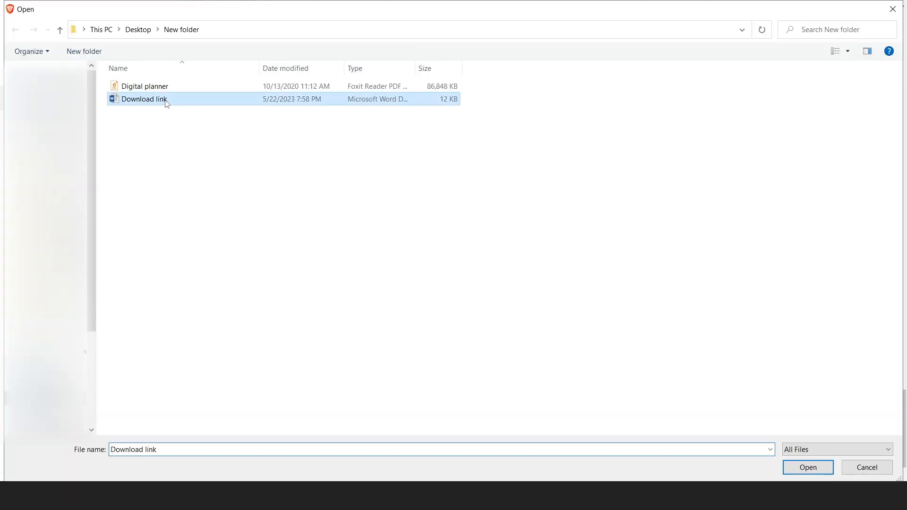
{"action": "left_click", "coordinate": [806, 467]}
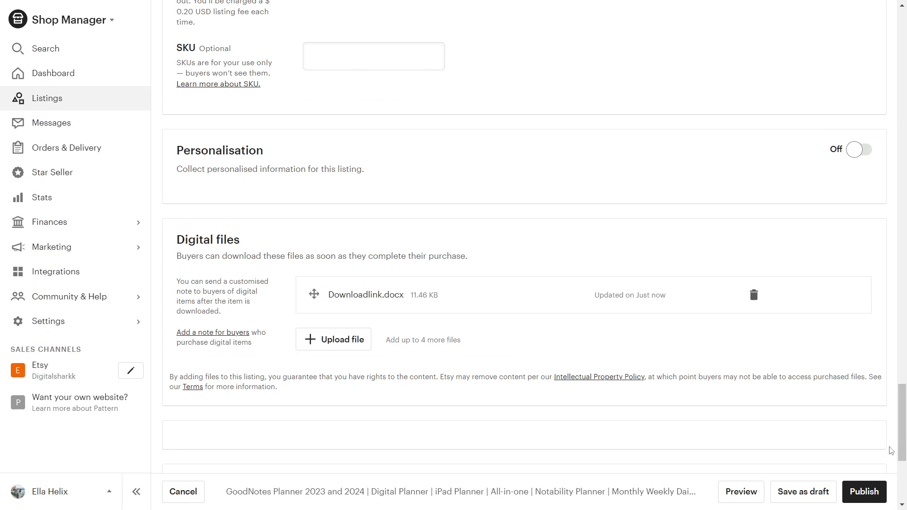
{"action": "mouse_move", "coordinate": [570, 322]}
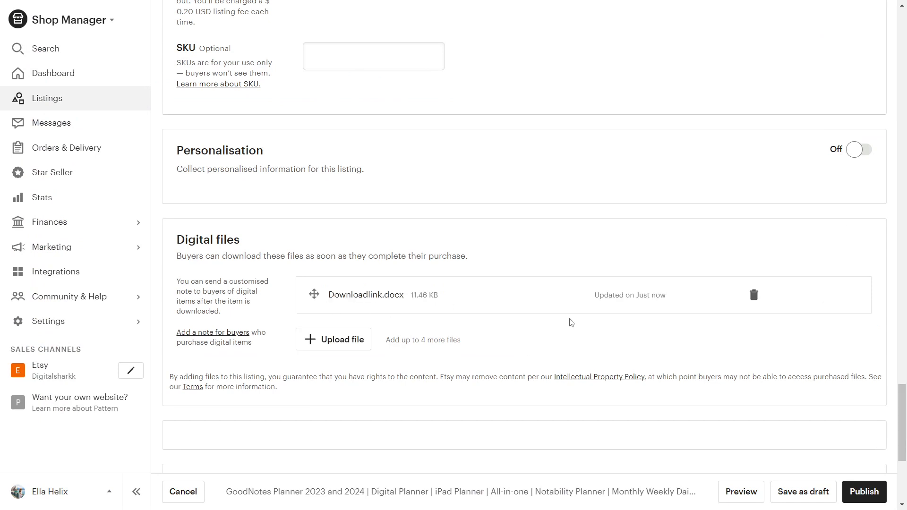
{"action": "mouse_move", "coordinate": [895, 335]}
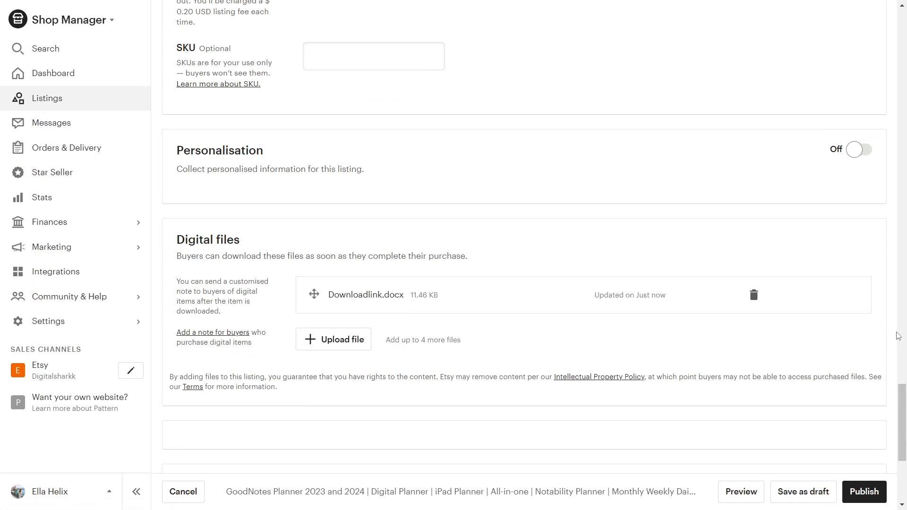
{"action": "mouse_move", "coordinate": [482, 251]}
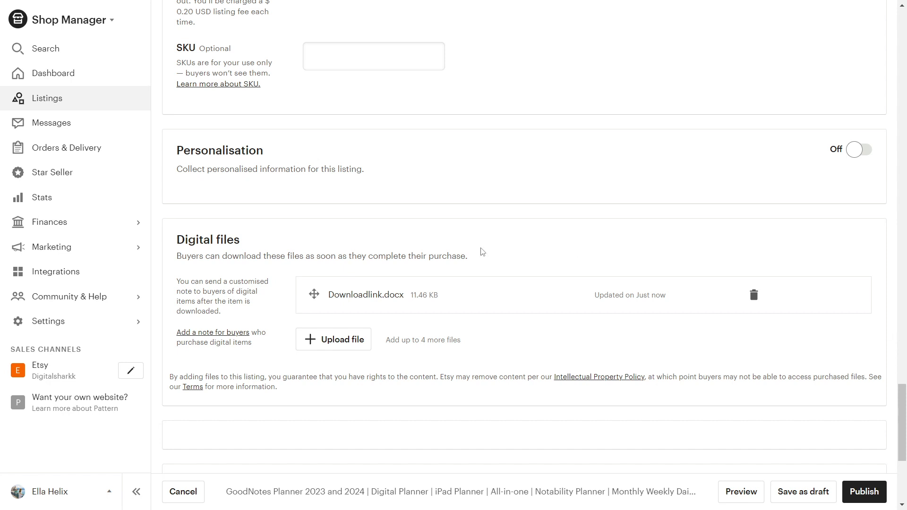
{"action": "mouse_move", "coordinate": [700, 335]}
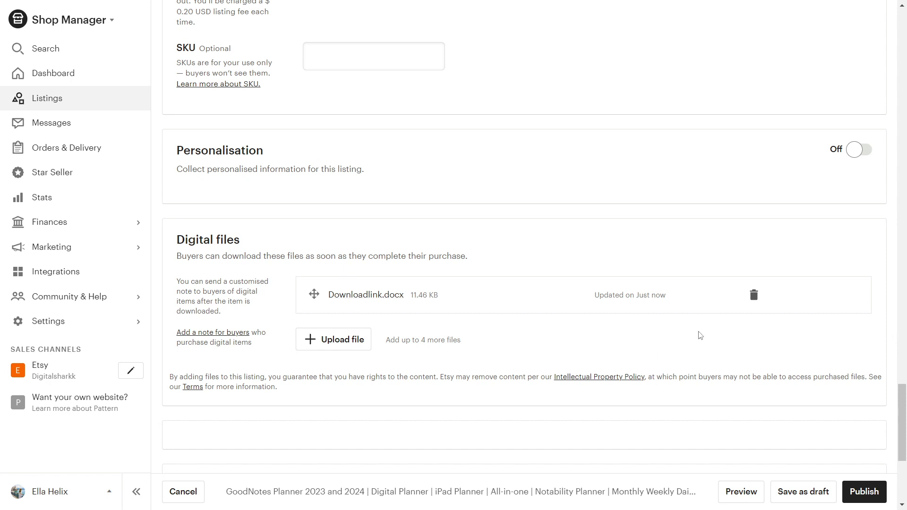